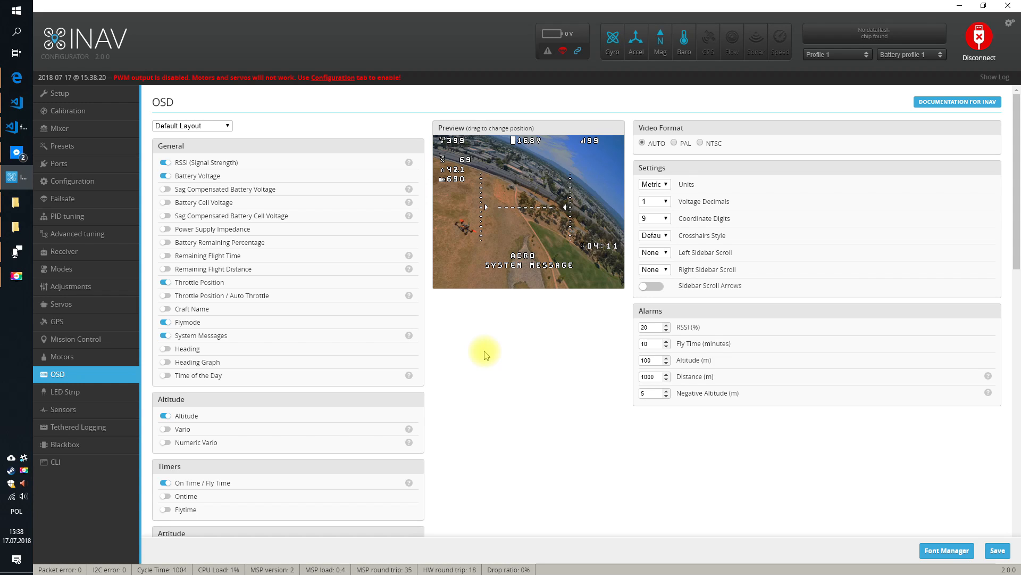
mouse_move(923, 539)
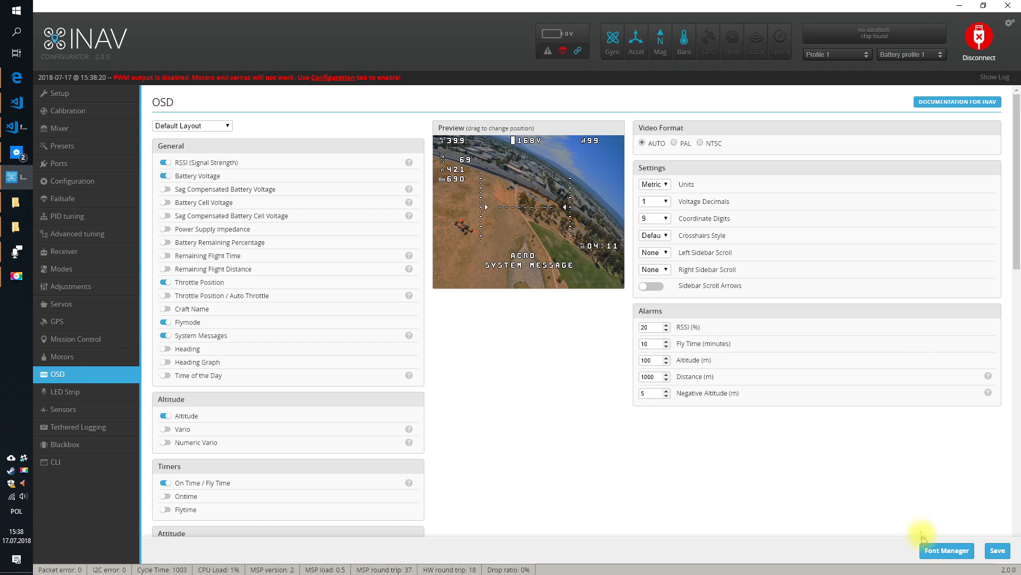
Open the OSD Font Manager dialog from the OSD tab to show the font presets.
left_click(946, 550)
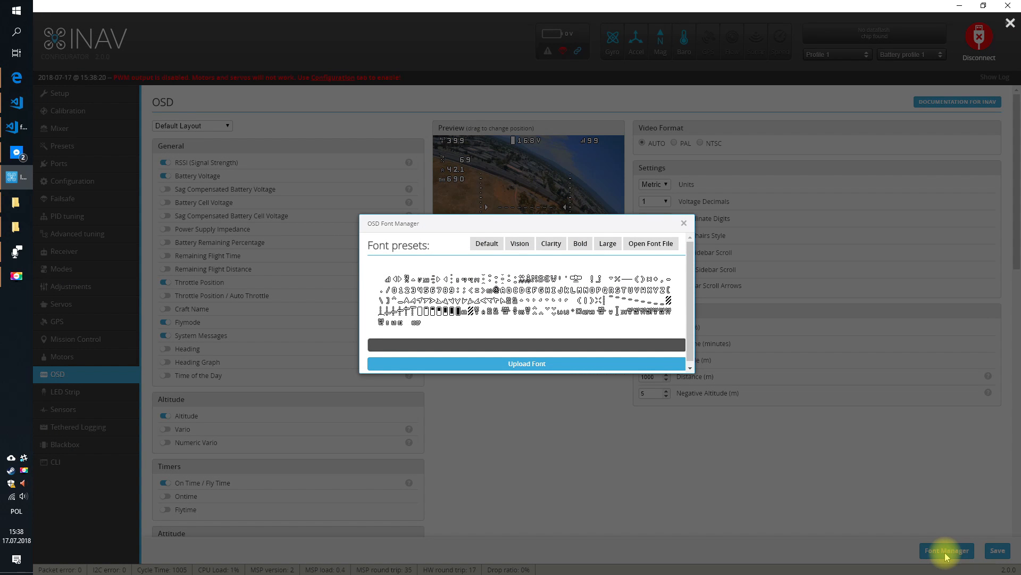
mouse_move(487, 243)
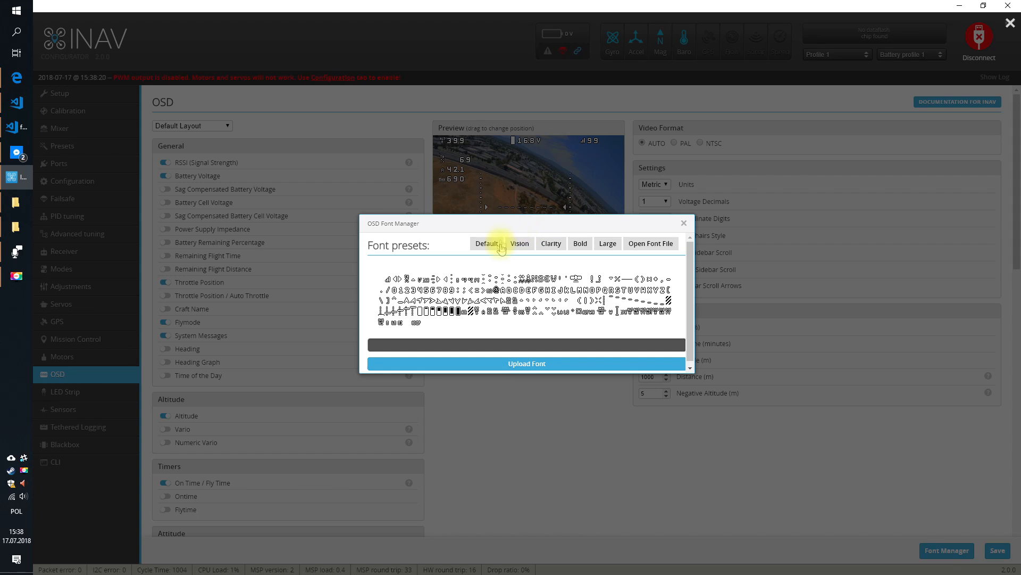
mouse_move(503, 234)
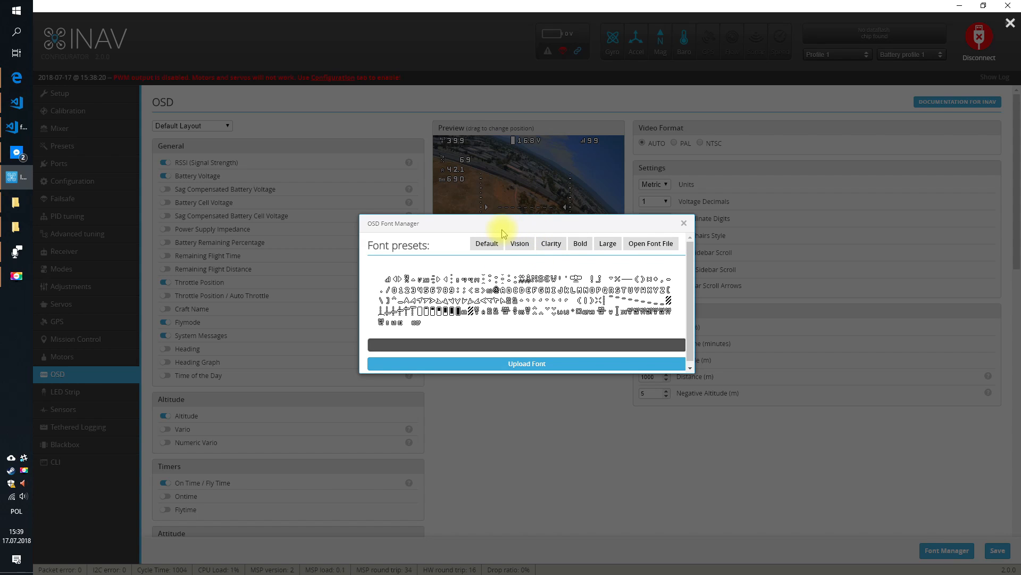
mouse_move(519, 244)
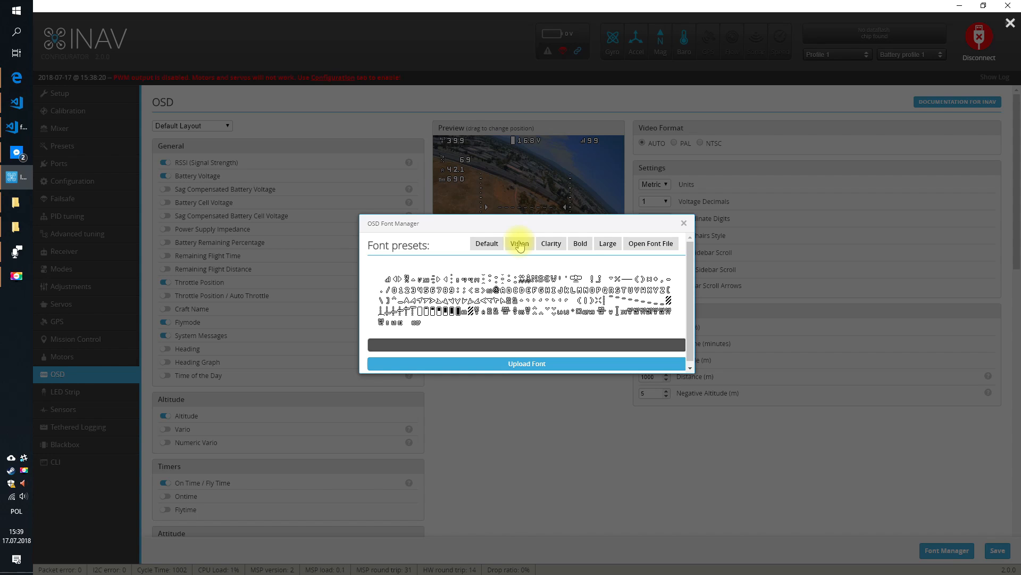
mouse_move(680, 226)
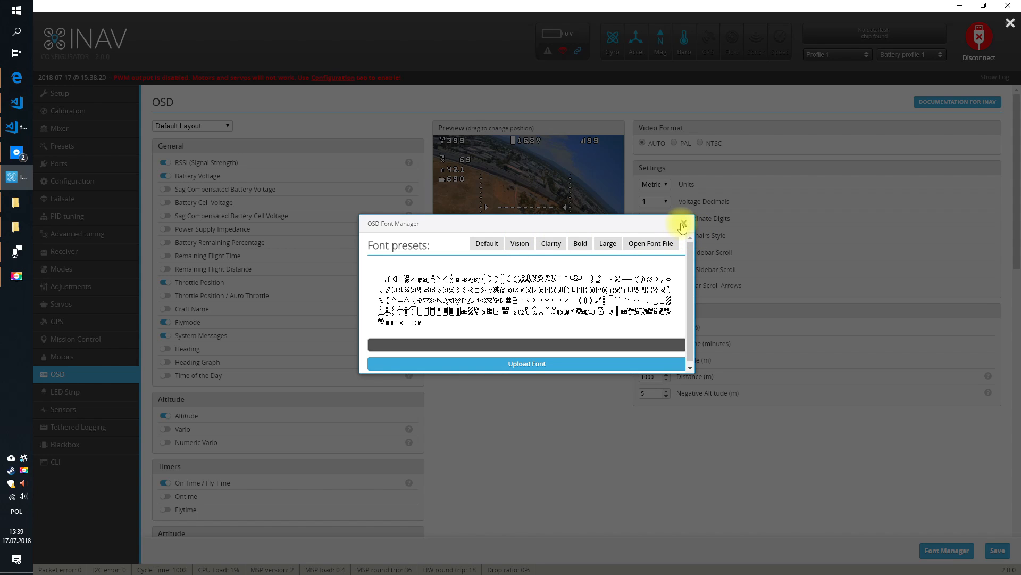